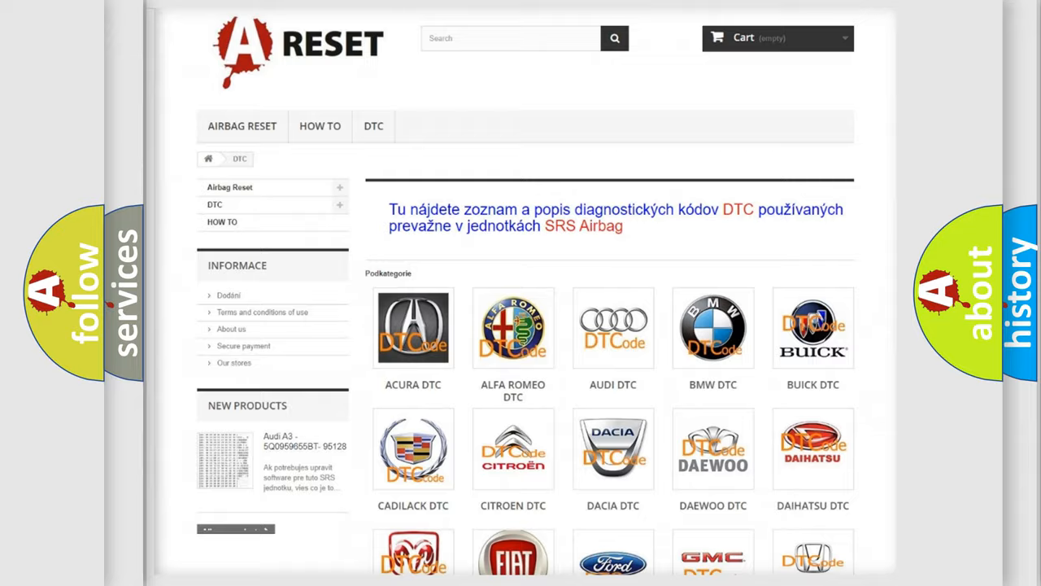
Open the Jeep DTC page from the brand grid and browse its diagnostic code subcategories.
scroll(down, 3)
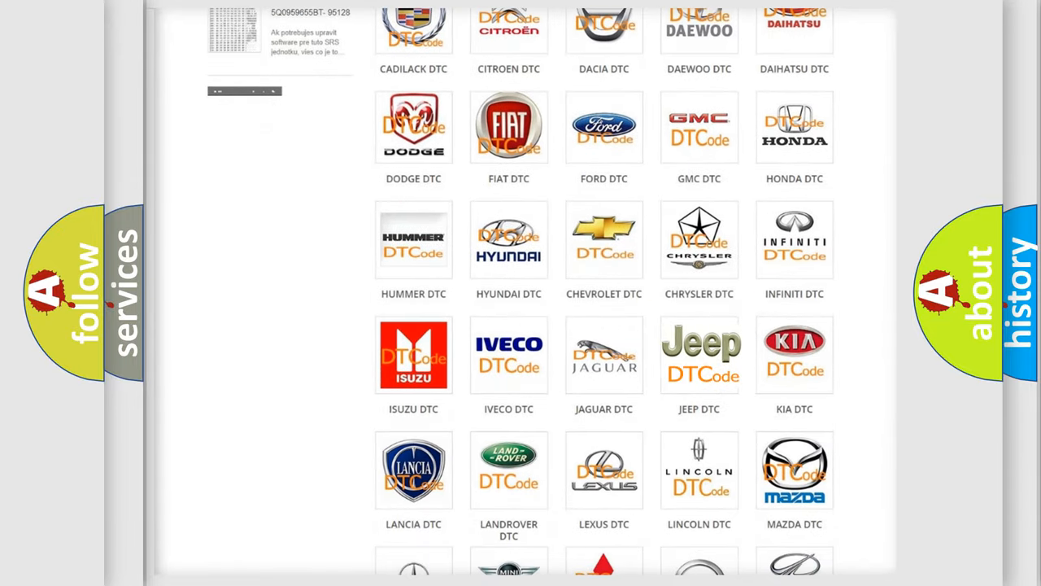
click(699, 354)
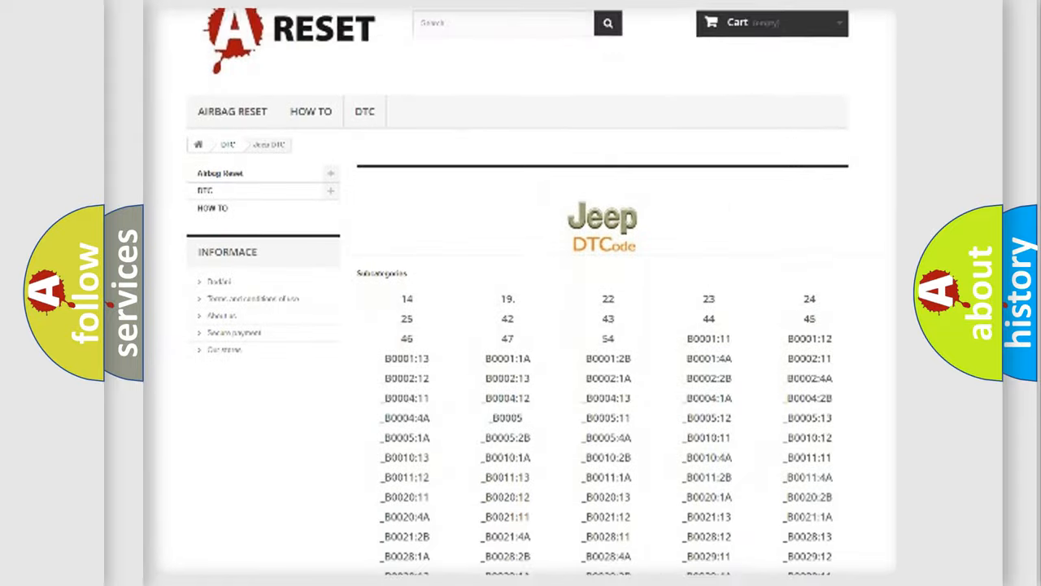
scroll(down, 3)
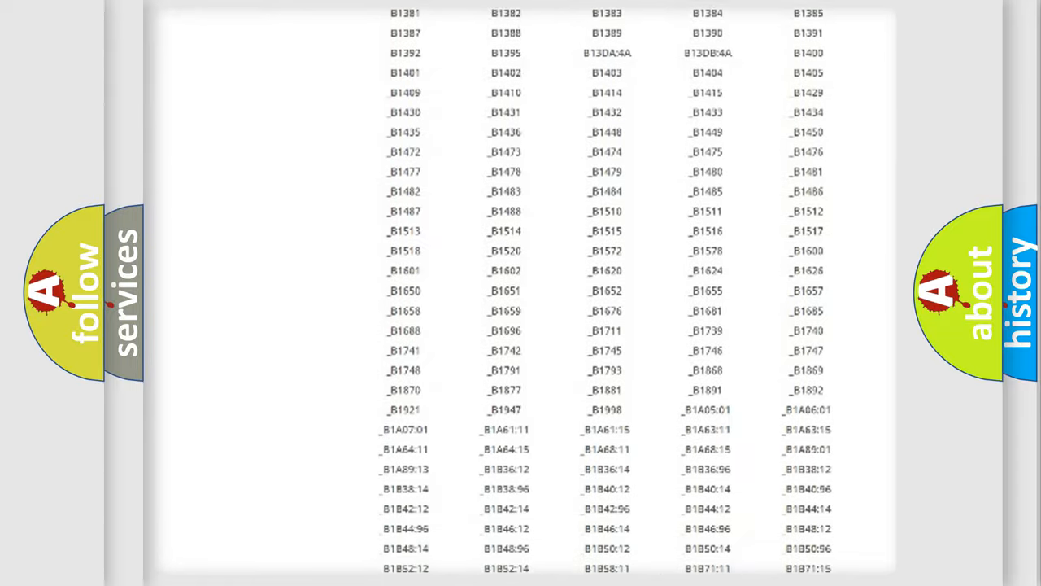